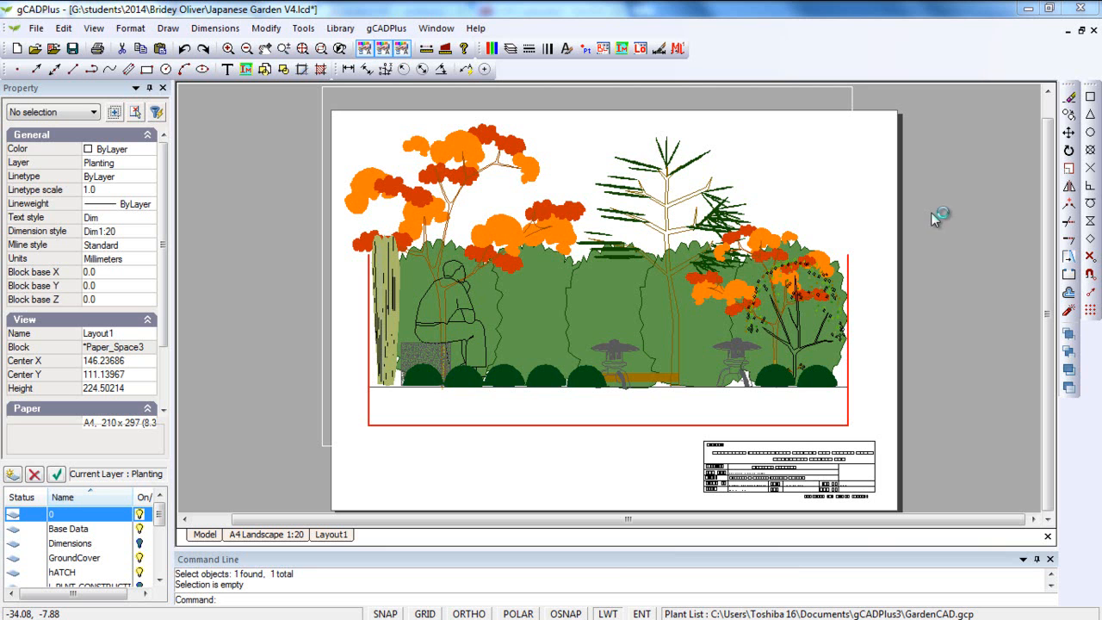
pyautogui.moveTo(817, 476)
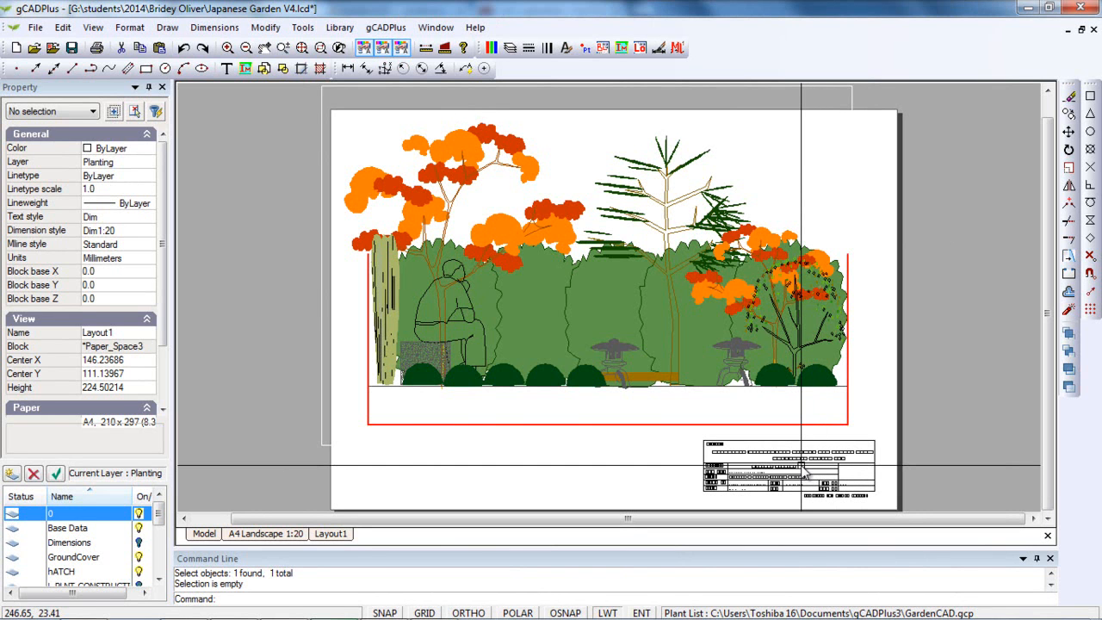
pyautogui.moveTo(796, 473)
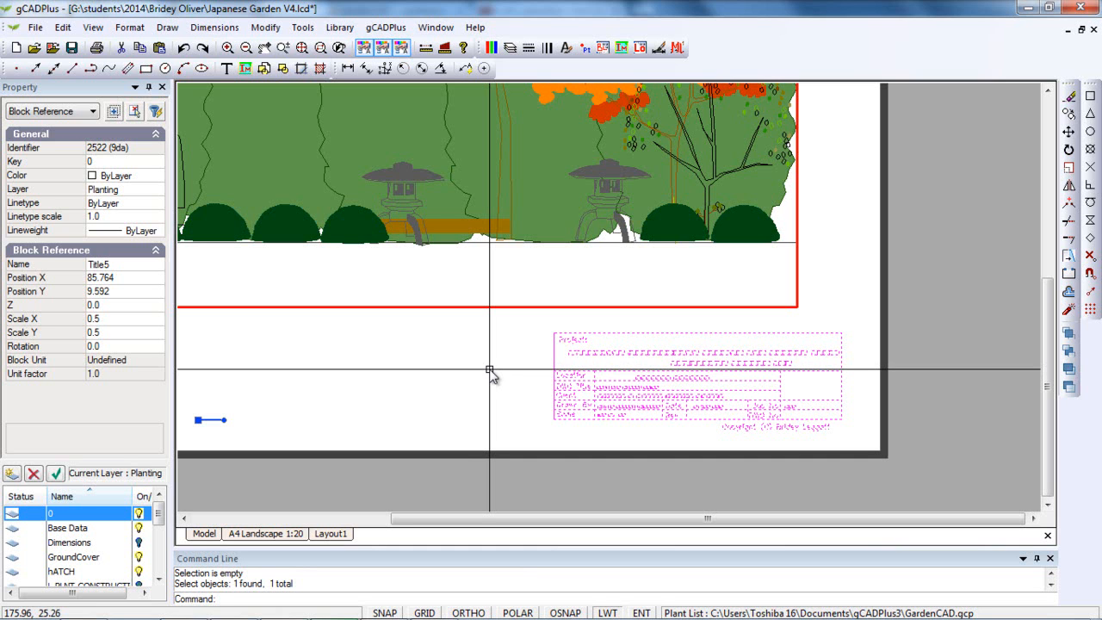
pyautogui.moveTo(491, 368)
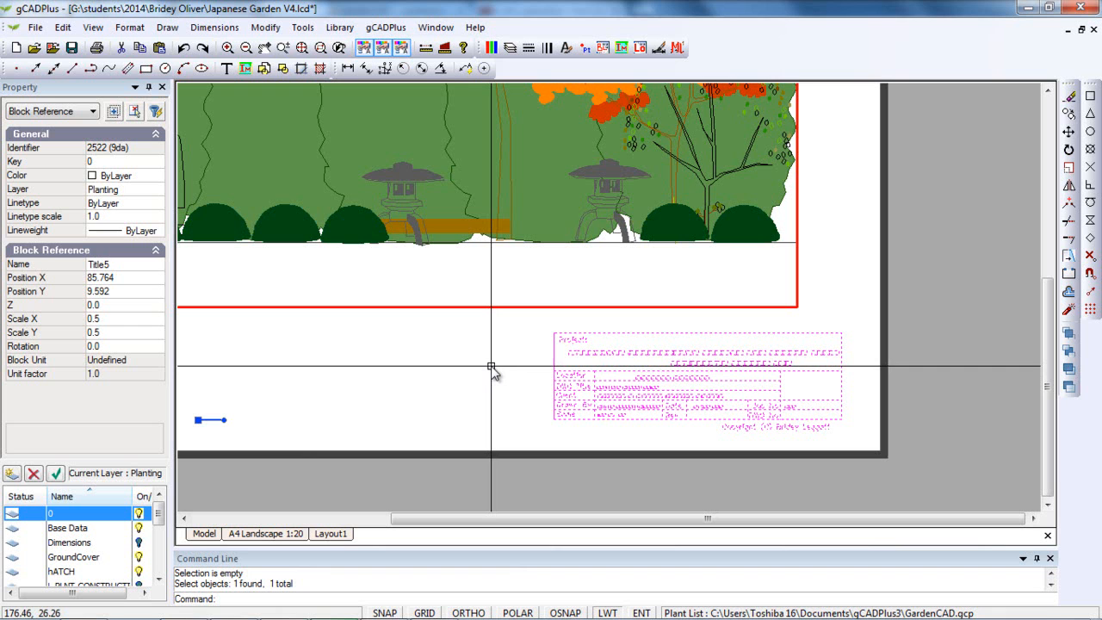
pyautogui.moveTo(496, 363)
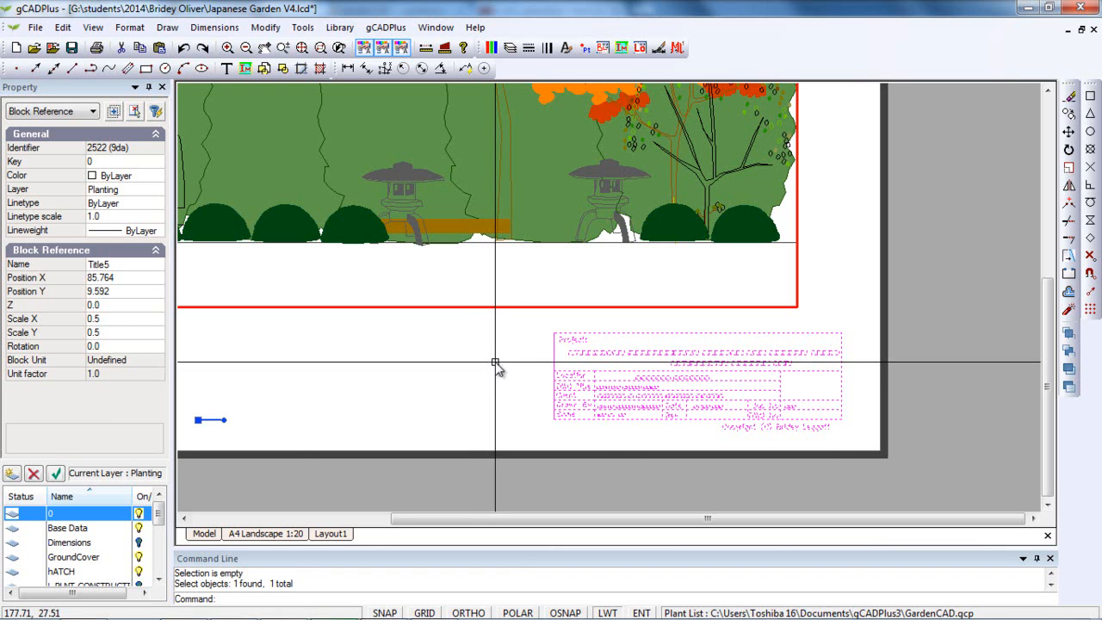
pyautogui.moveTo(482, 375)
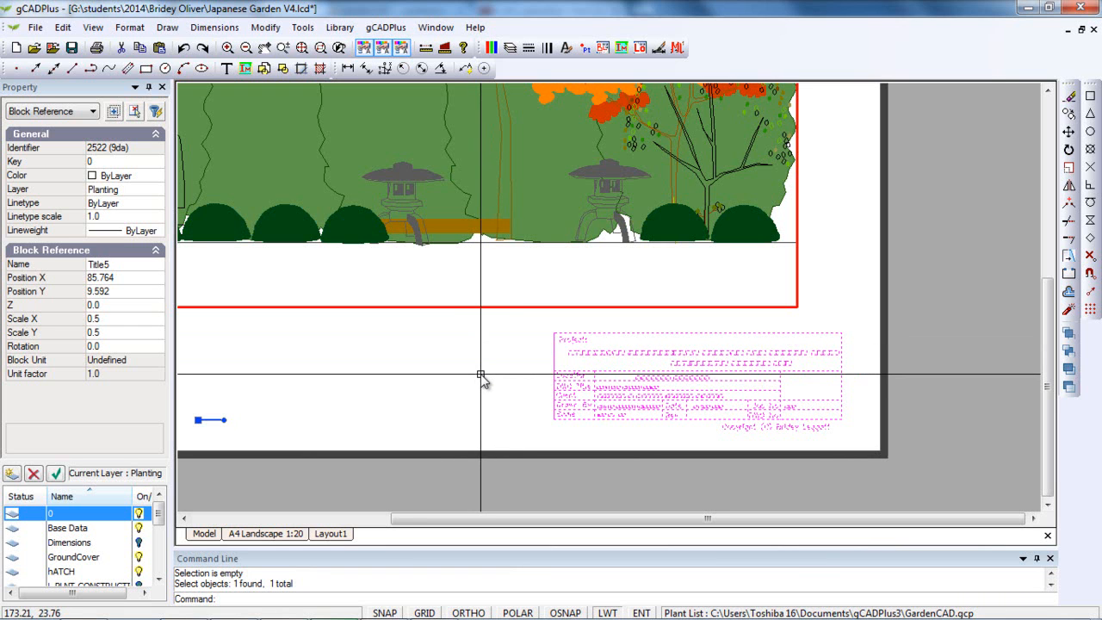
# Edit the title block via its context menu and select the 5 May 2014 date text
pyautogui.rightClick(482, 376)
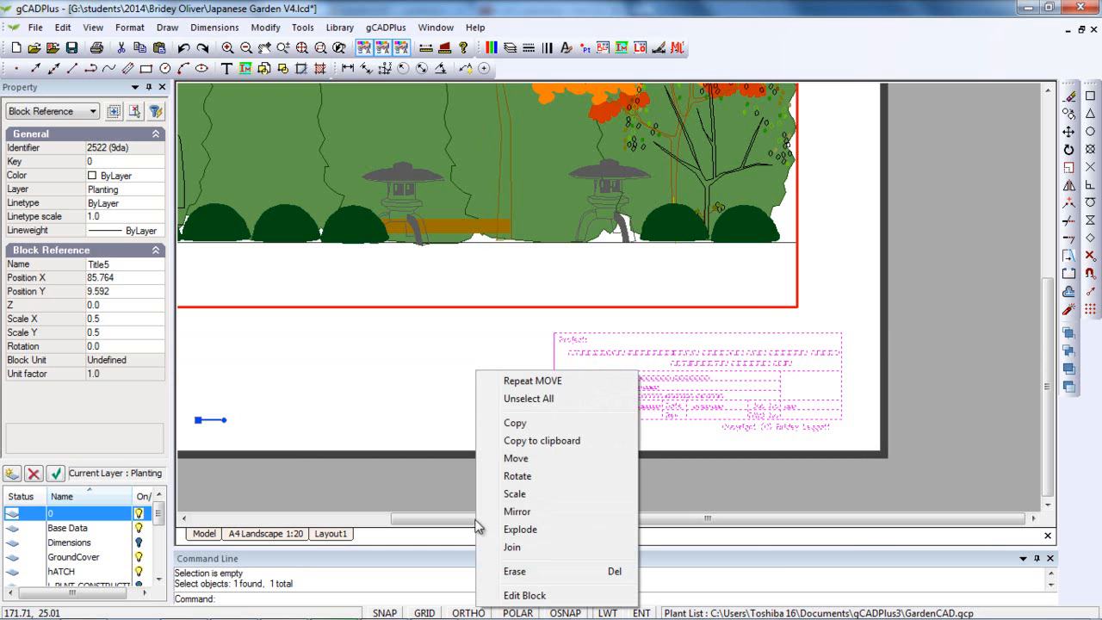
pyautogui.click(523, 596)
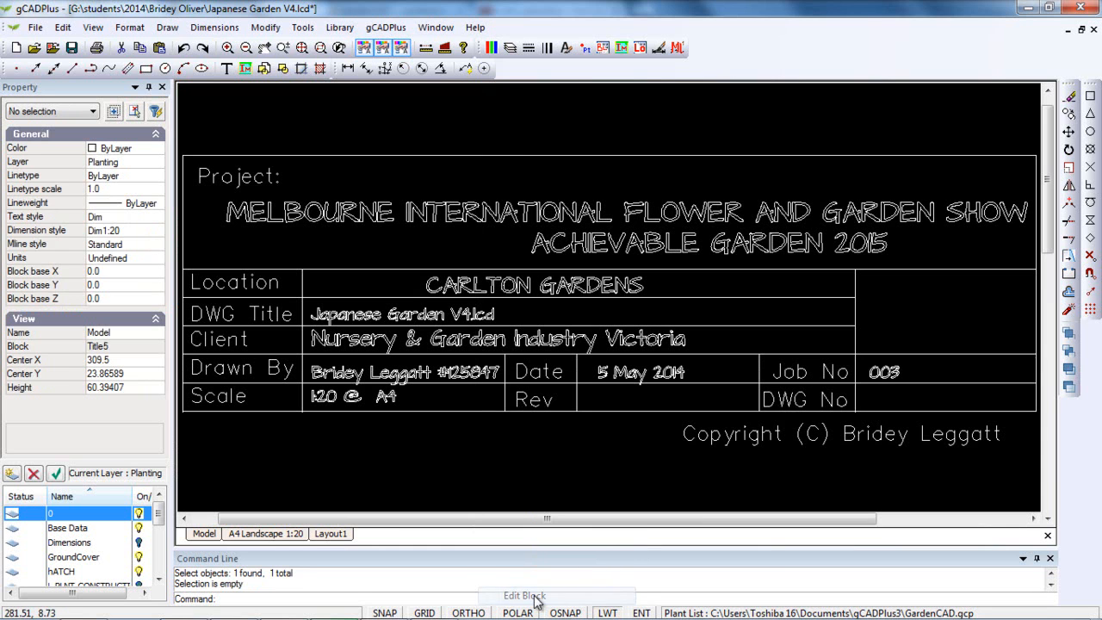
pyautogui.moveTo(513, 468)
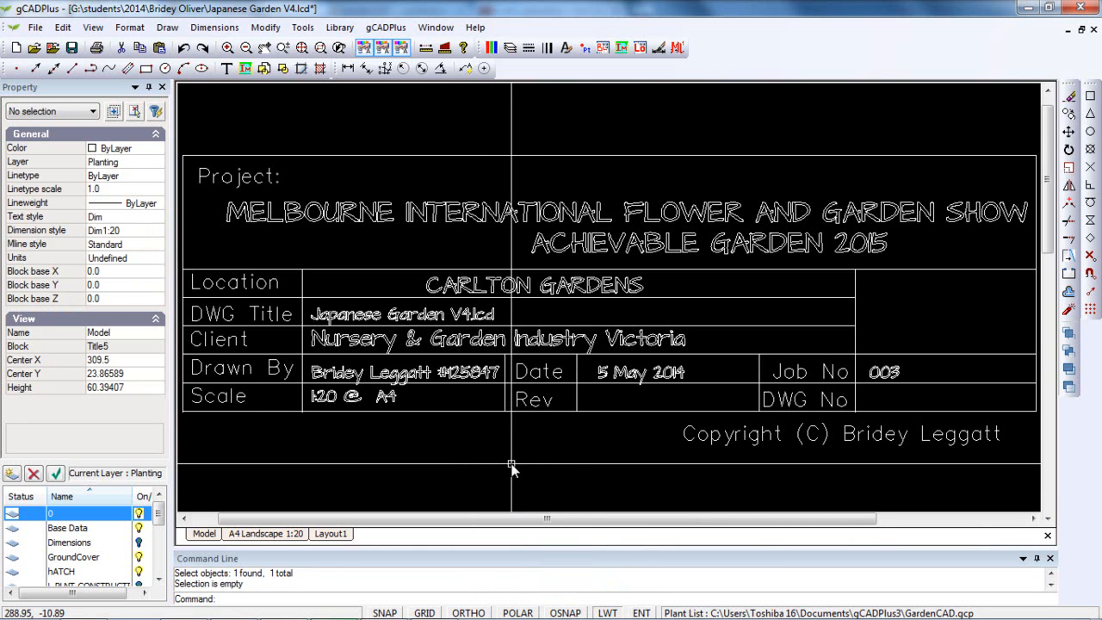
pyautogui.click(641, 371)
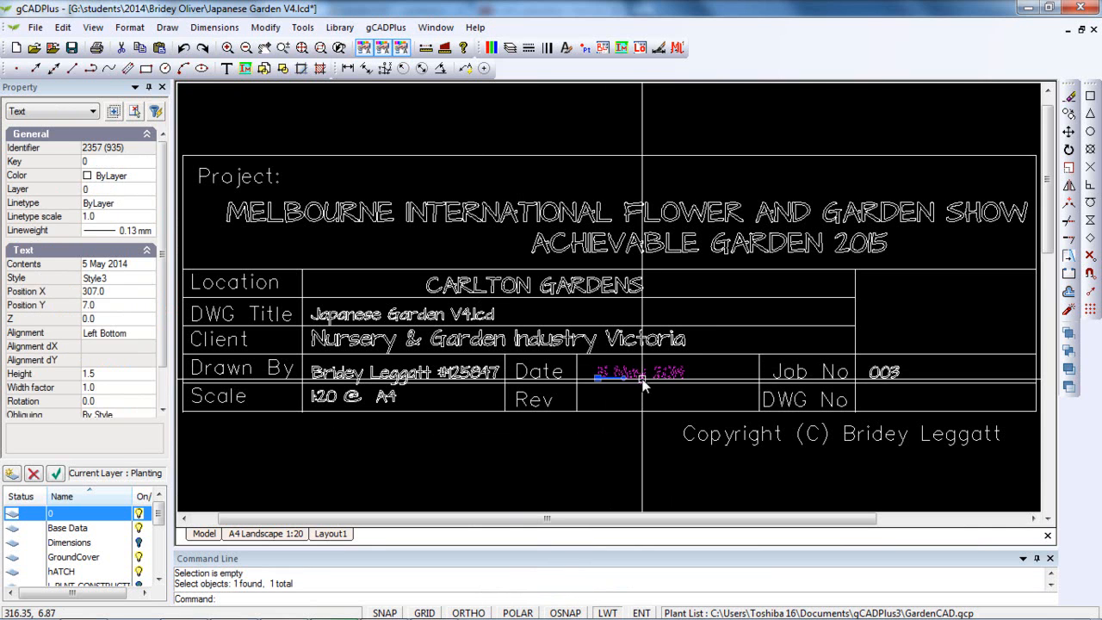
# Edit the date text so it reads 9 May 2014 instead of 5 May 2014
pyautogui.doubleClick(641, 372)
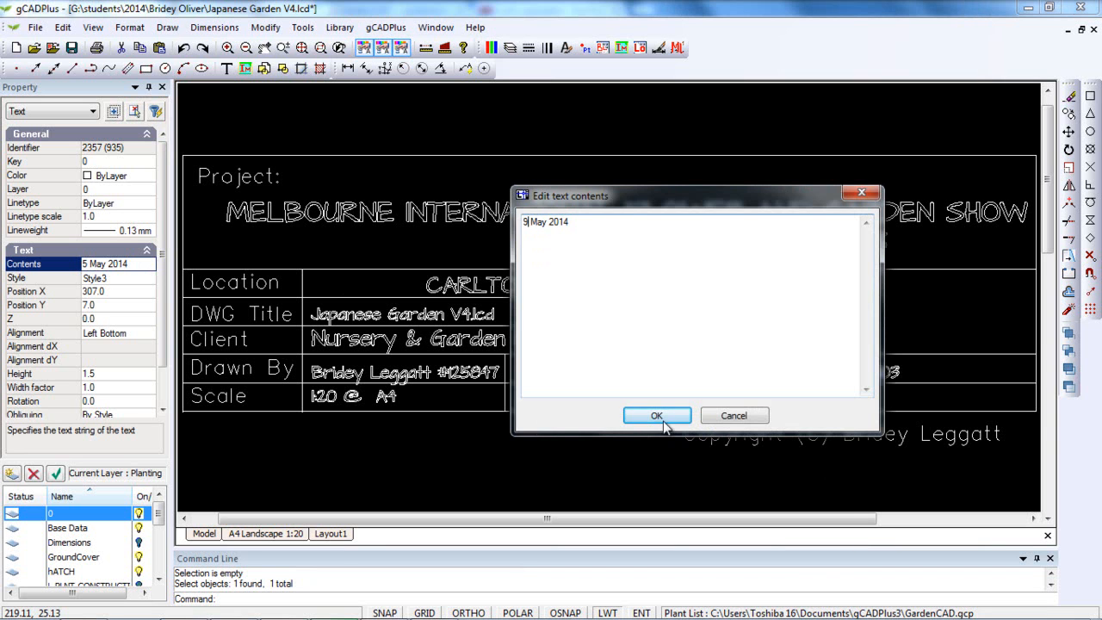
pyautogui.click(656, 415)
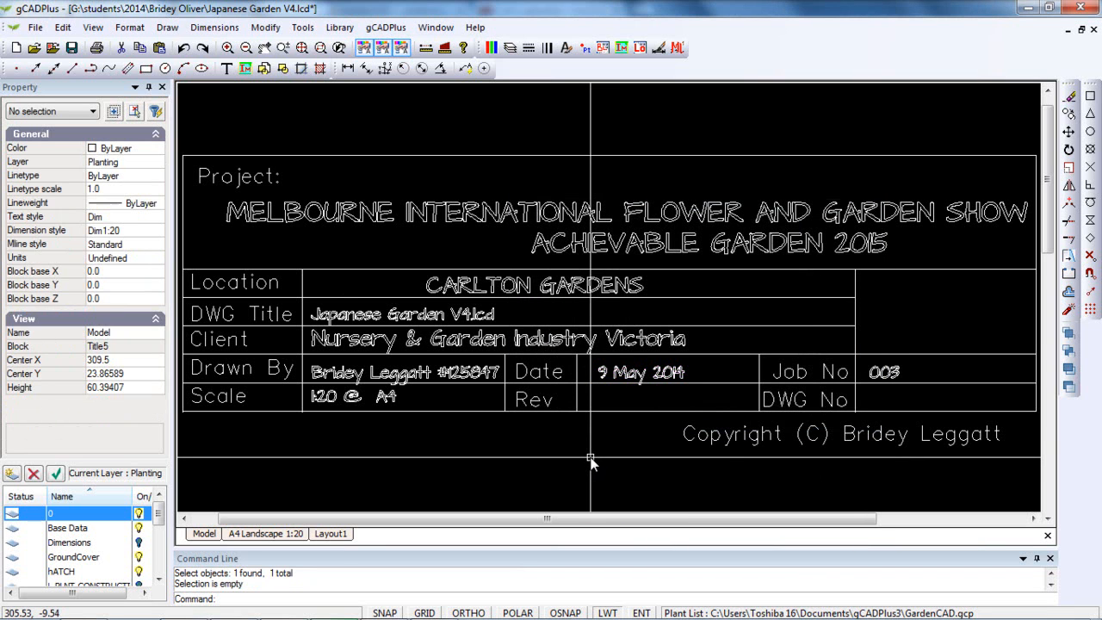
pyautogui.moveTo(891, 372)
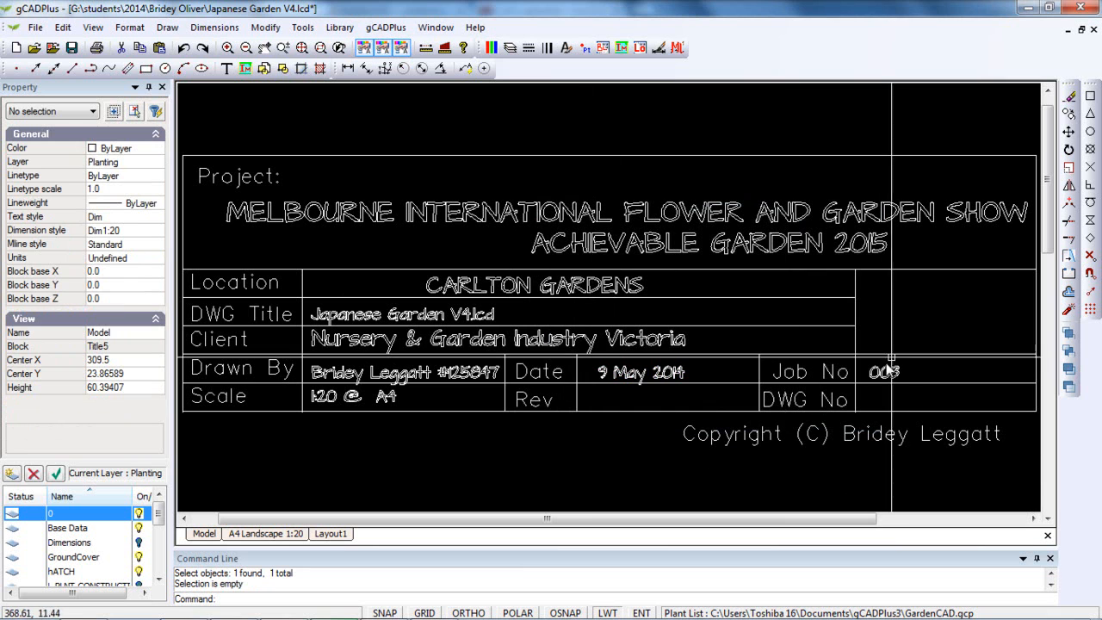
pyautogui.moveTo(484, 434)
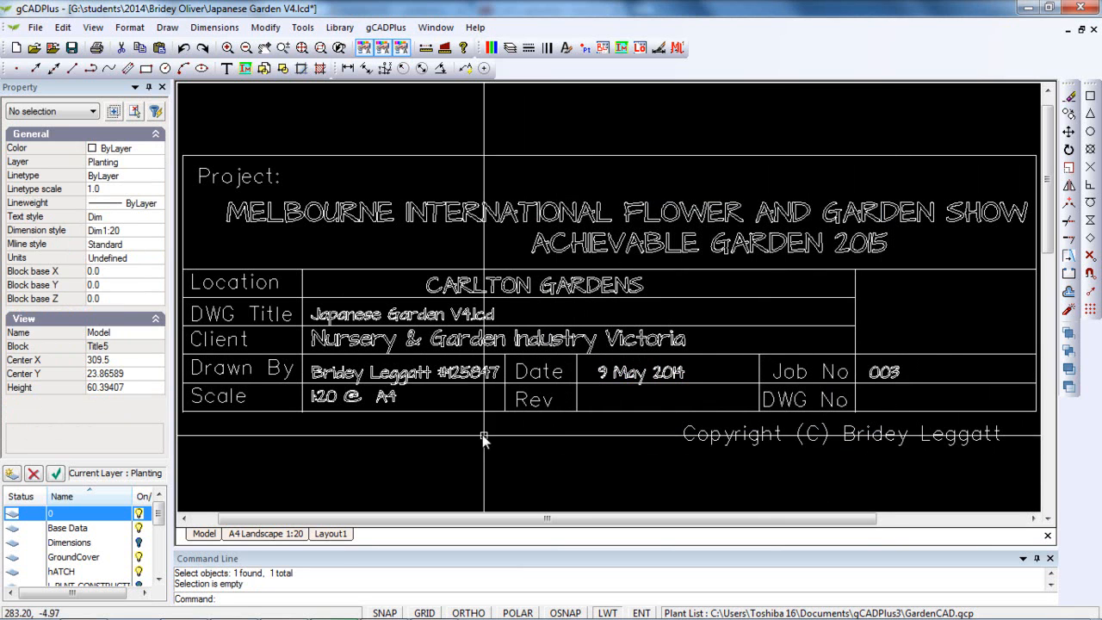
pyautogui.moveTo(444, 311)
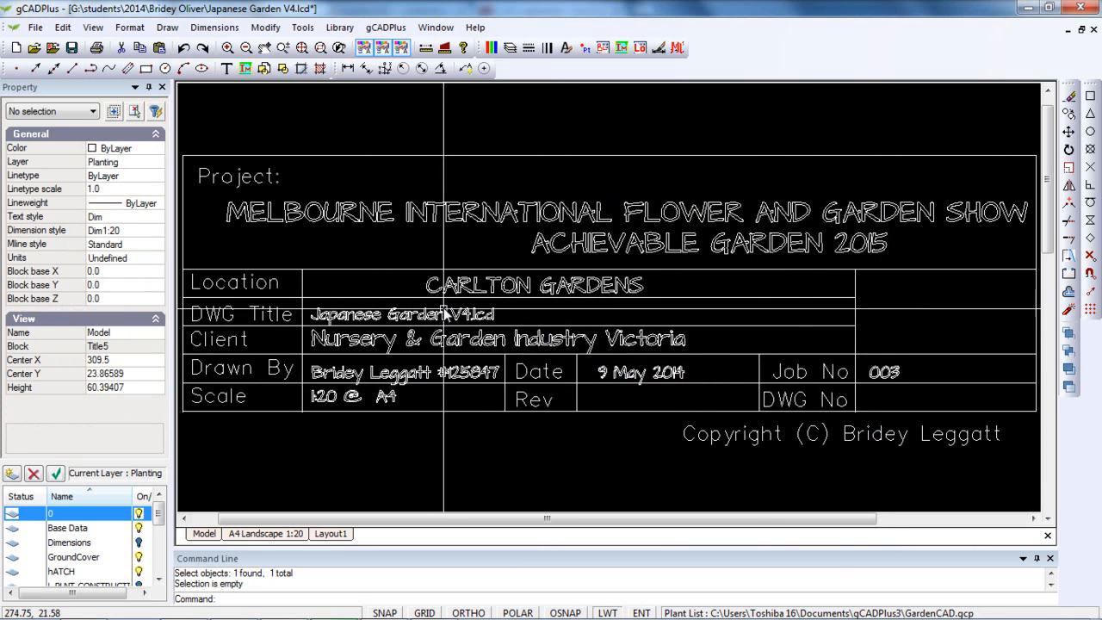
# Close the block editor from the context menu, returning to the garden elevation model
pyautogui.scroll(-3)
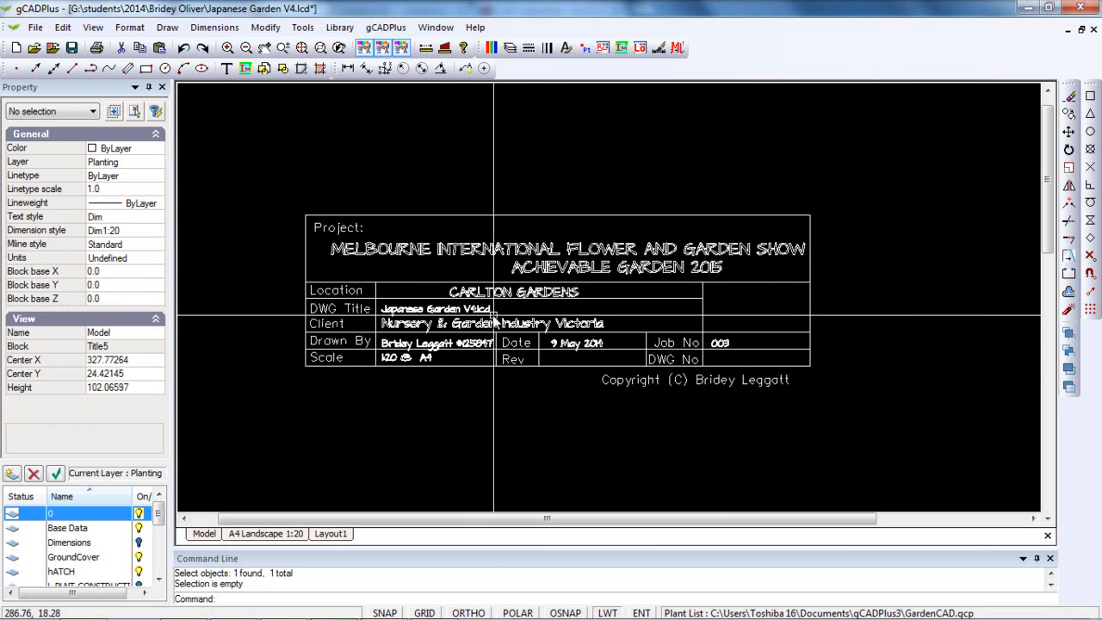
pyautogui.moveTo(478, 186)
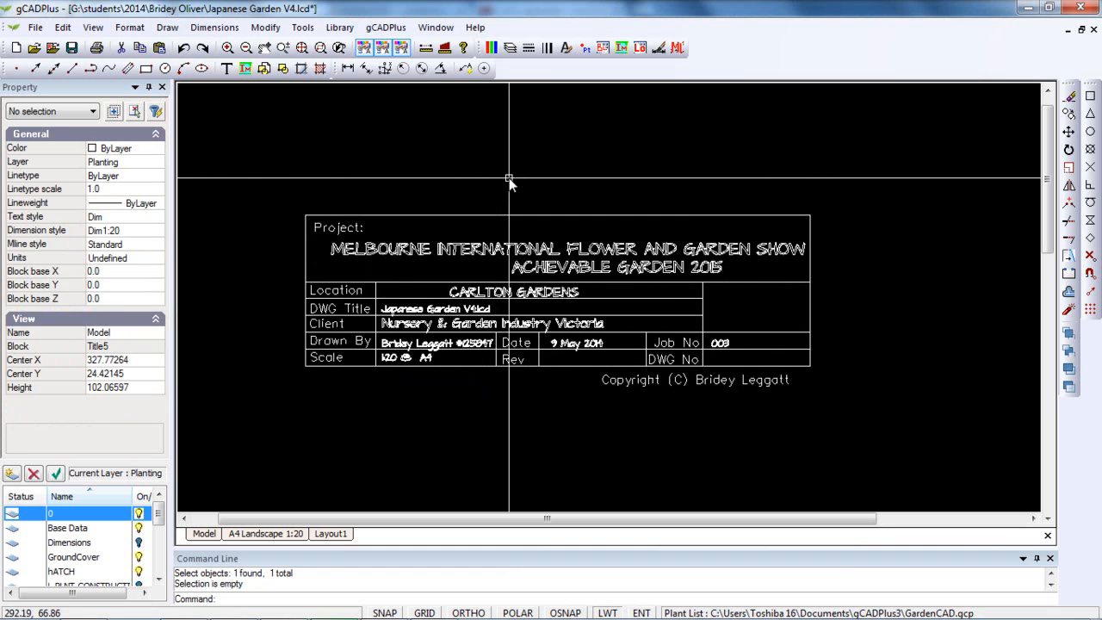
pyautogui.rightClick(510, 180)
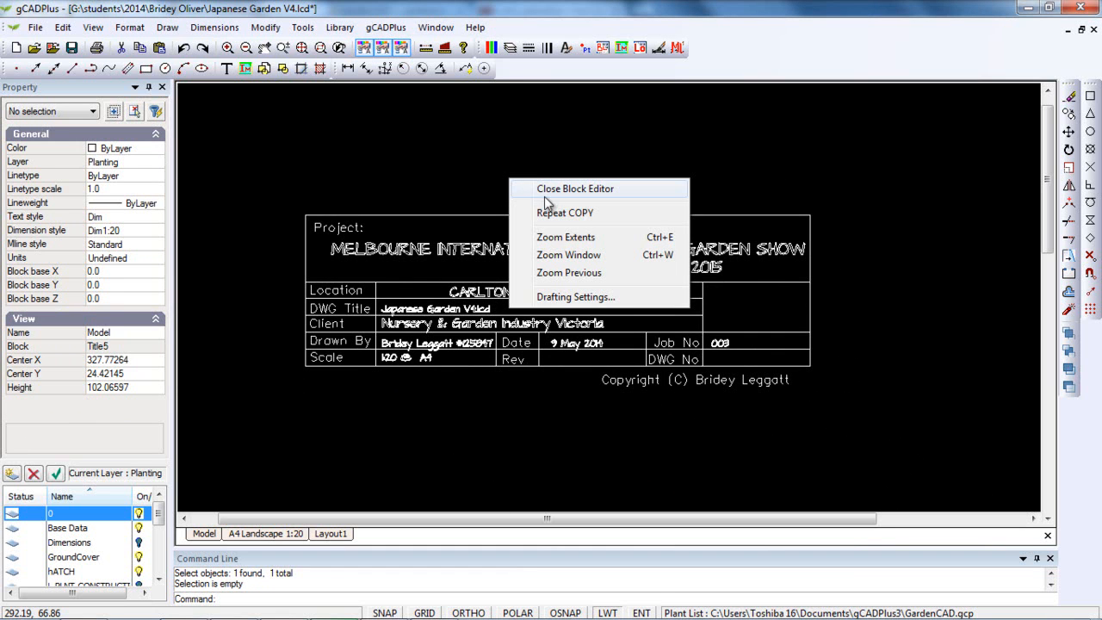
pyautogui.click(575, 188)
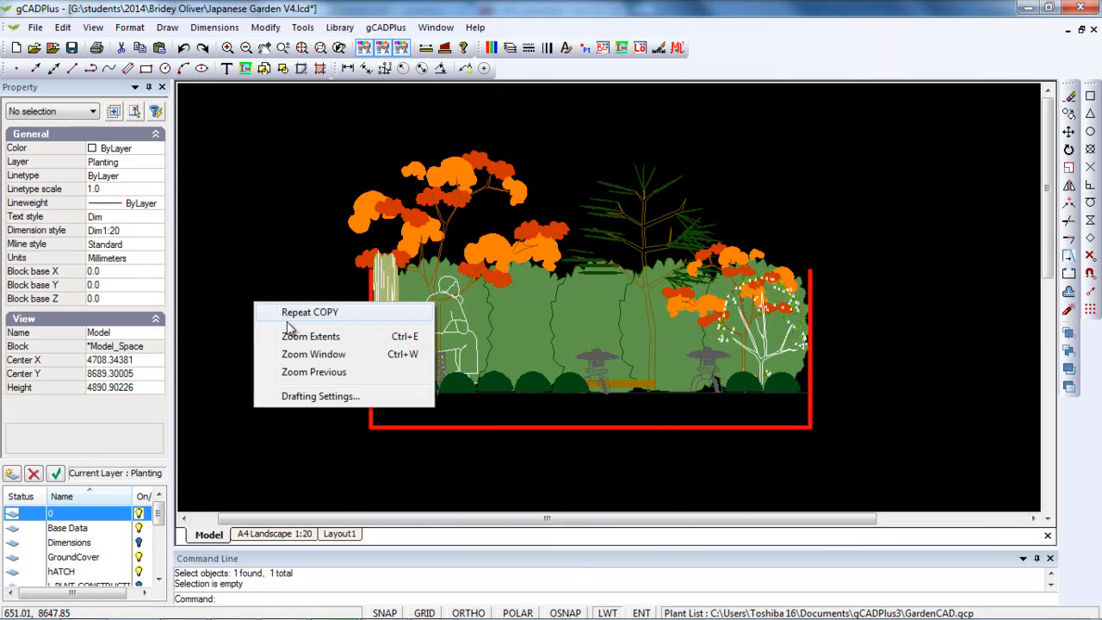
# Dismiss the leftover menu so the model-space title block shows 9 May 2014
pyautogui.click(310, 336)
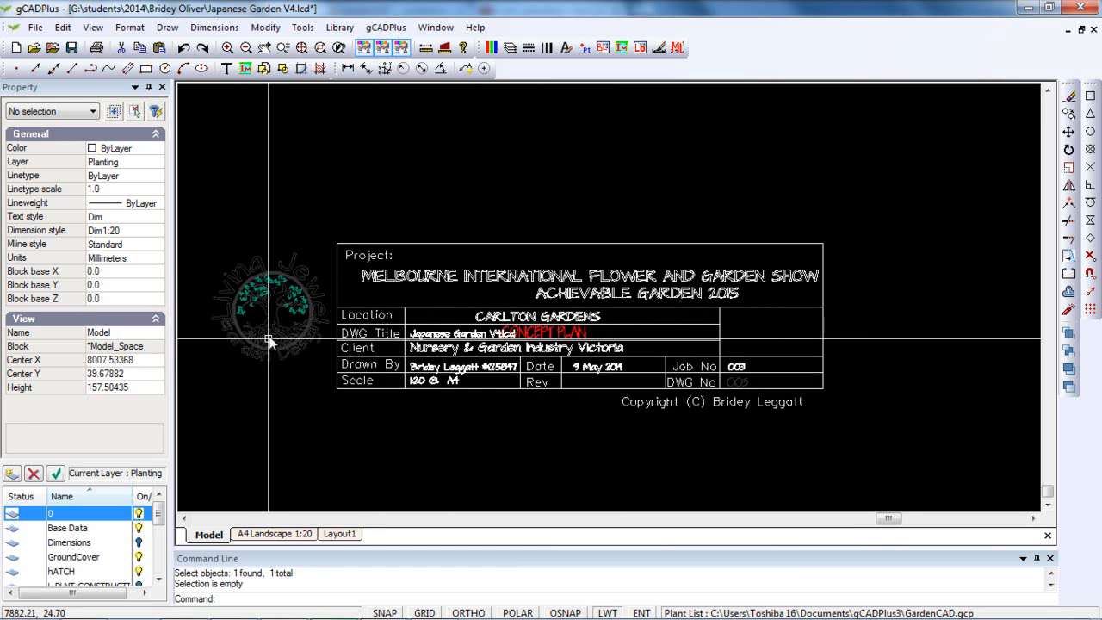
pyautogui.moveTo(525, 399)
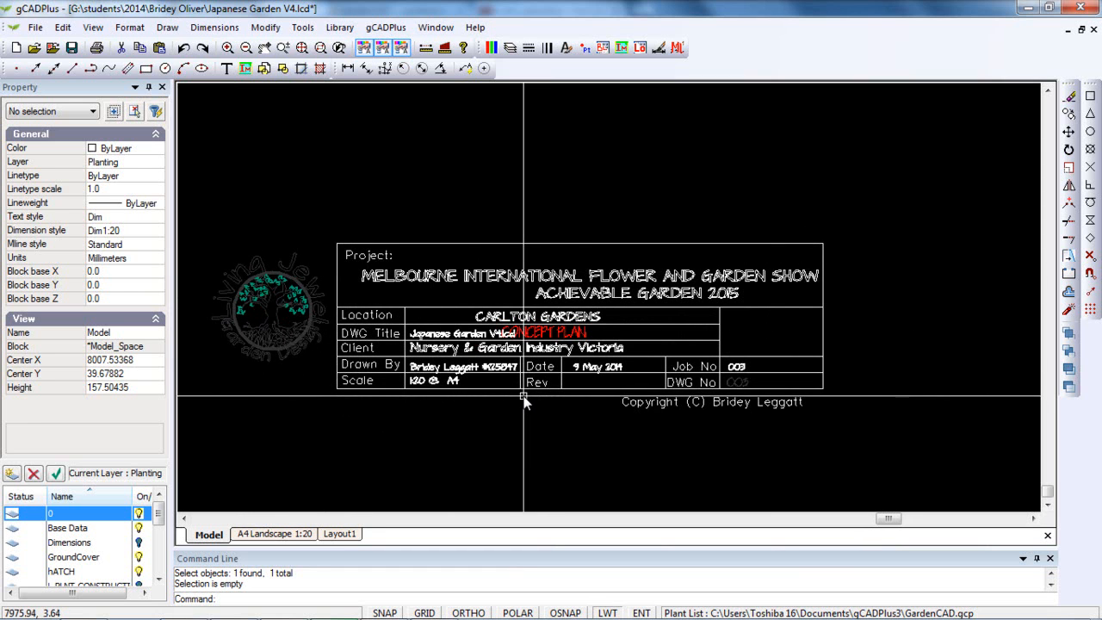
pyautogui.moveTo(523, 398)
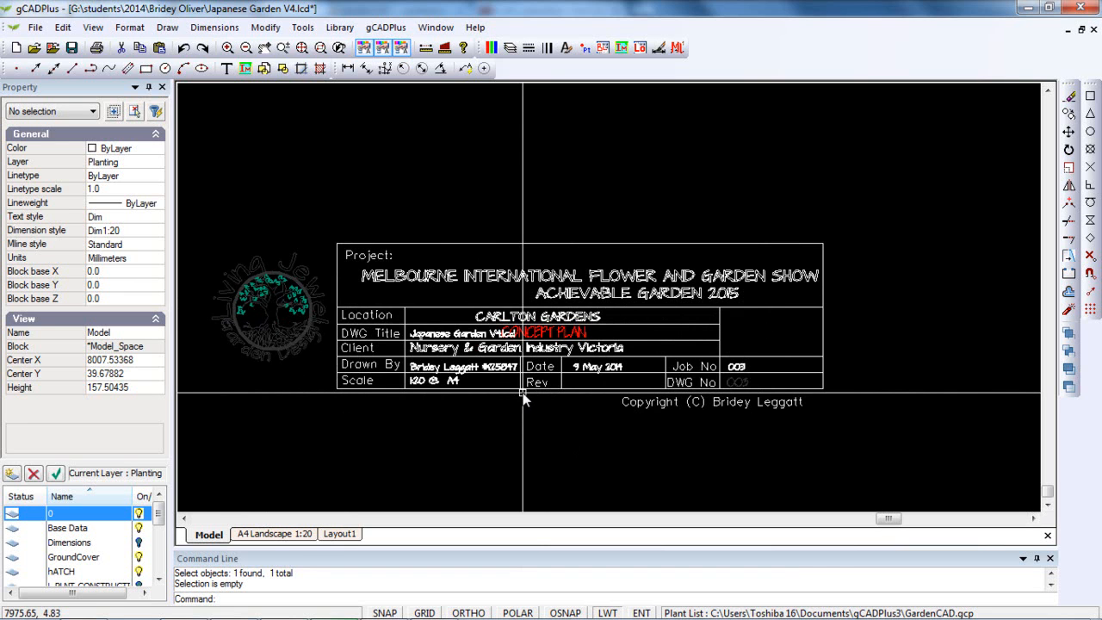